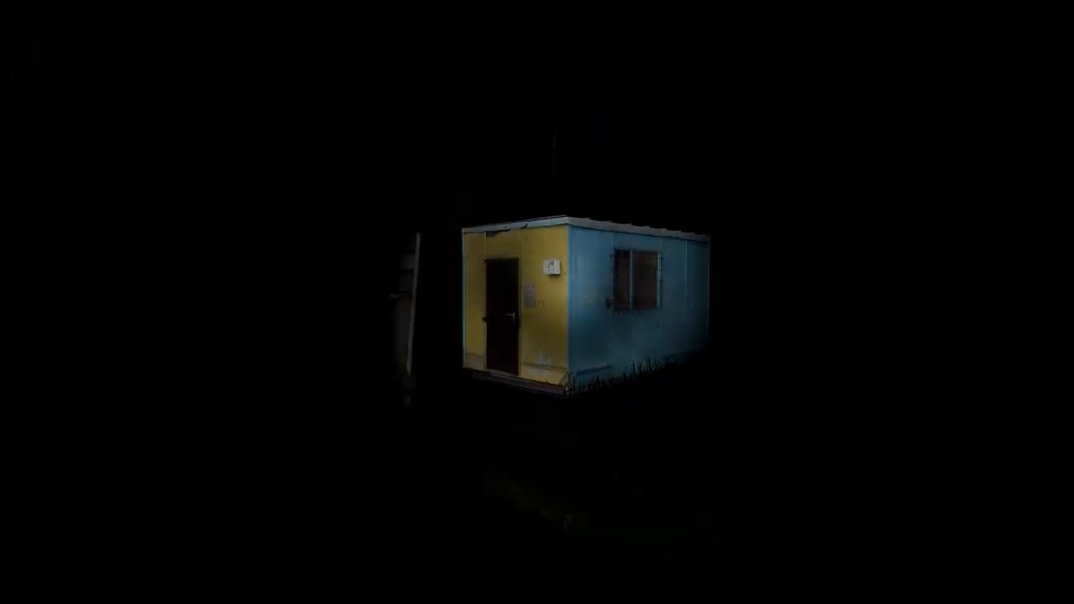
mouse_move(537, 302)
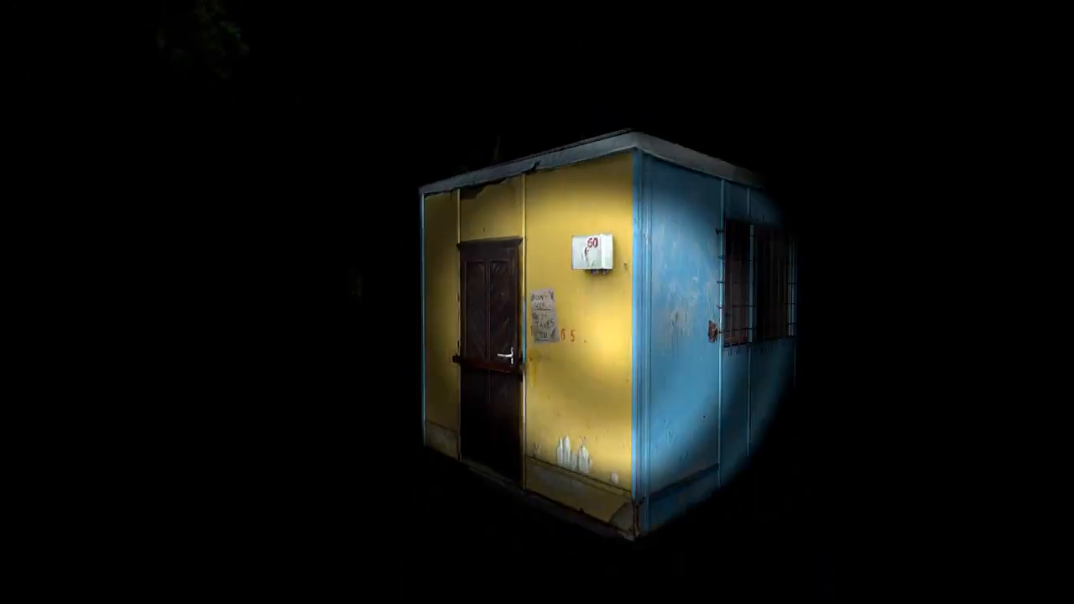